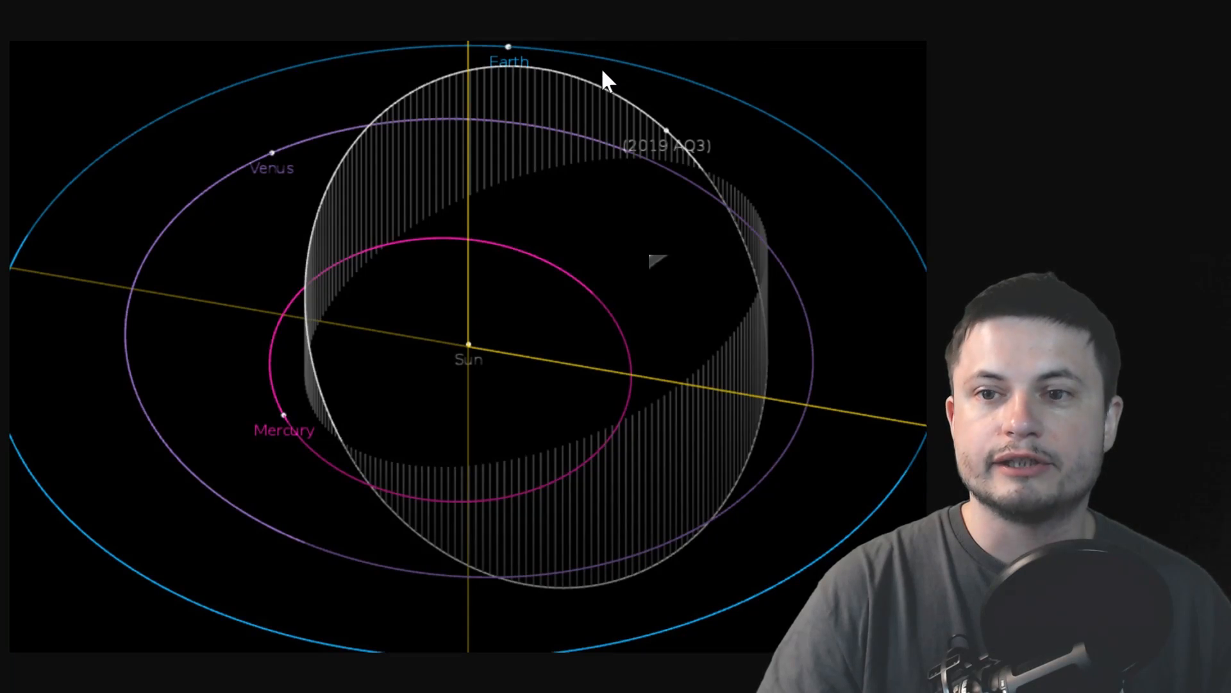
pyautogui.moveTo(739, 494)
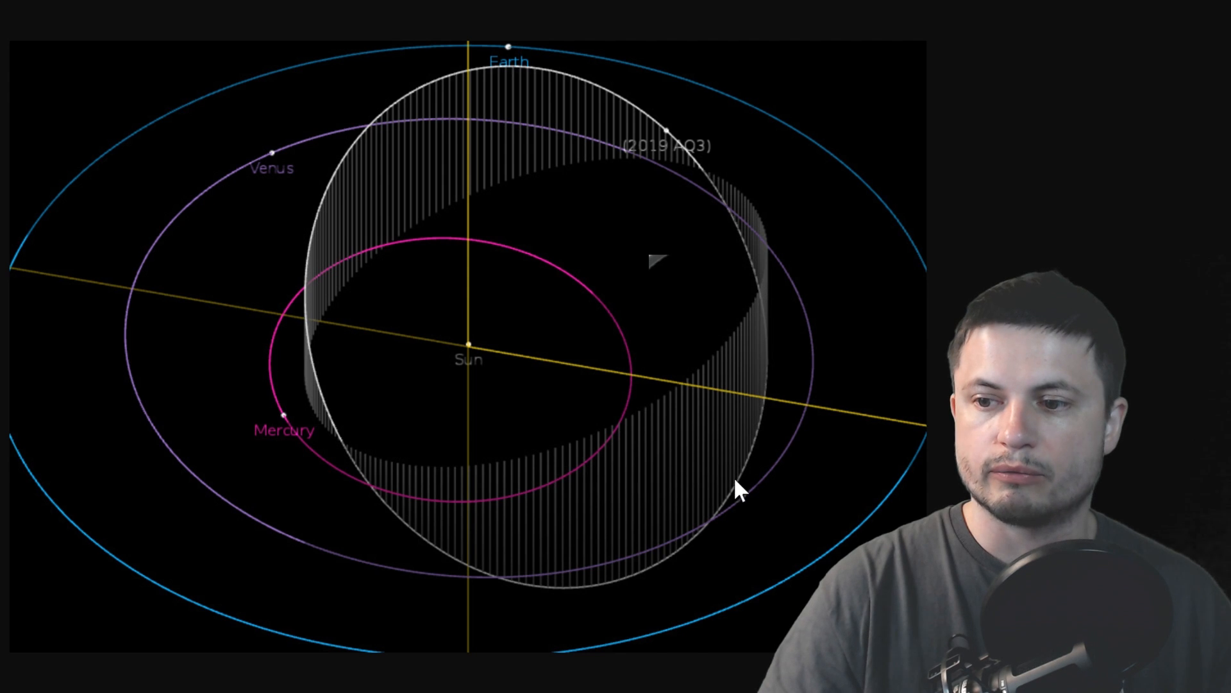
pyautogui.moveTo(336, 428)
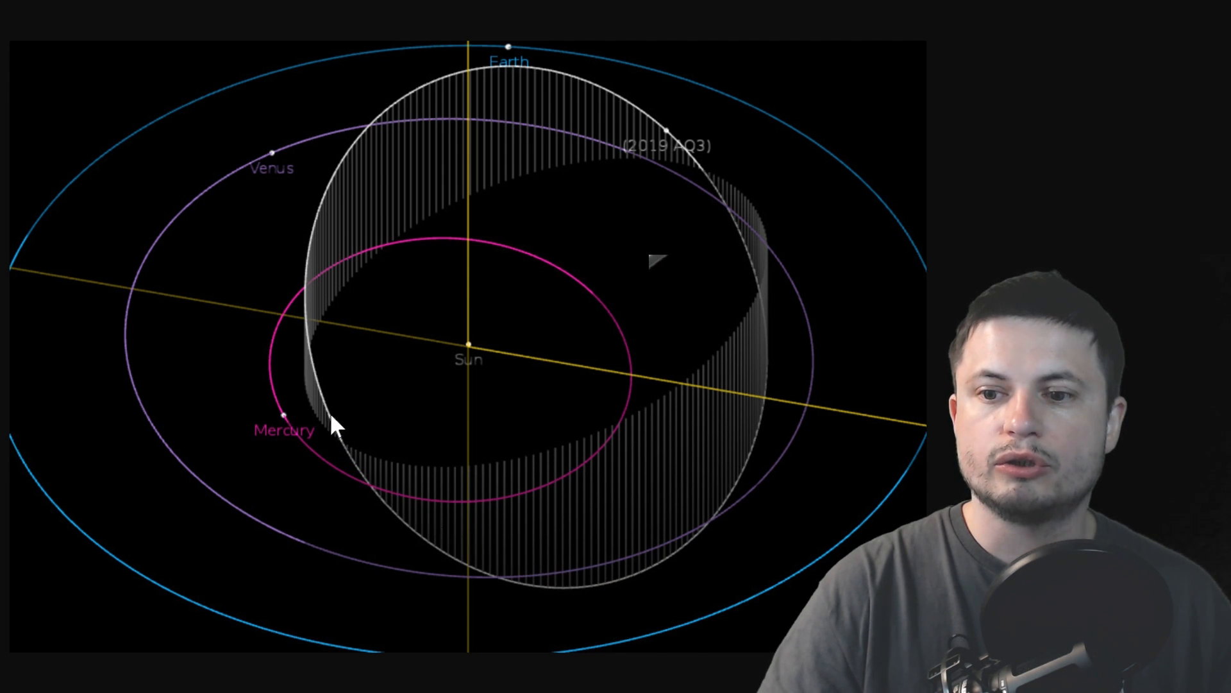
pyautogui.moveTo(526, 60)
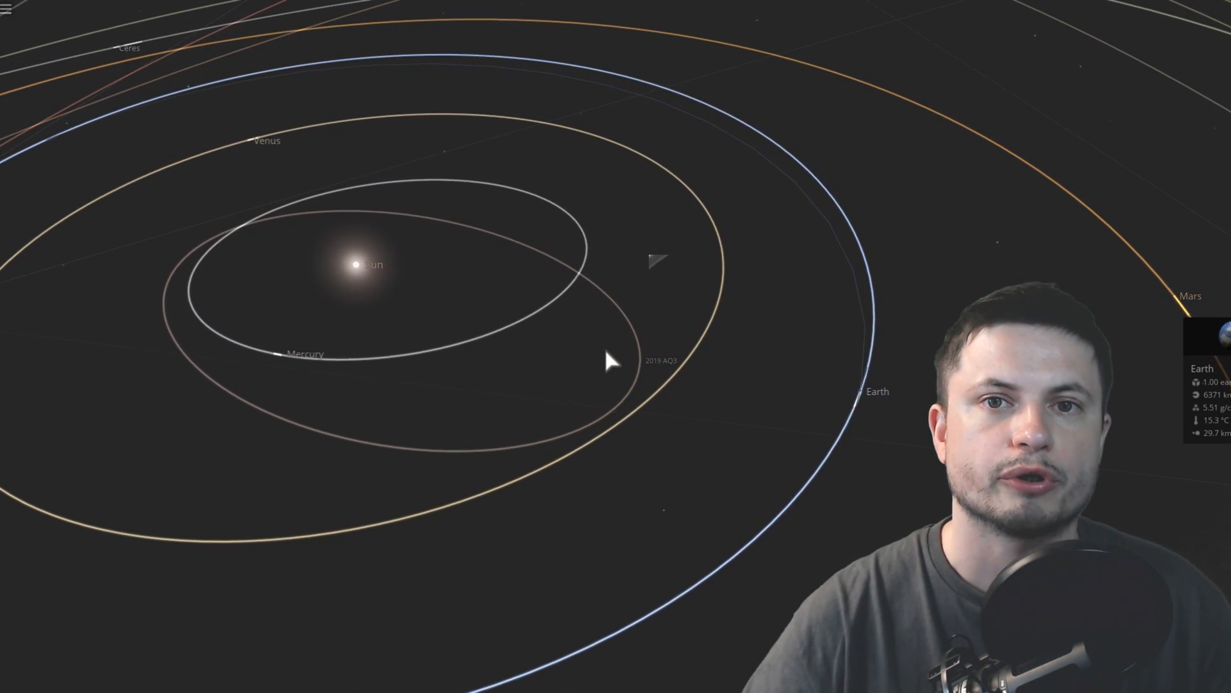
# Drag the asteroid's planned orbit around Earth out to about 111,000 km
pyautogui.click(613, 367)
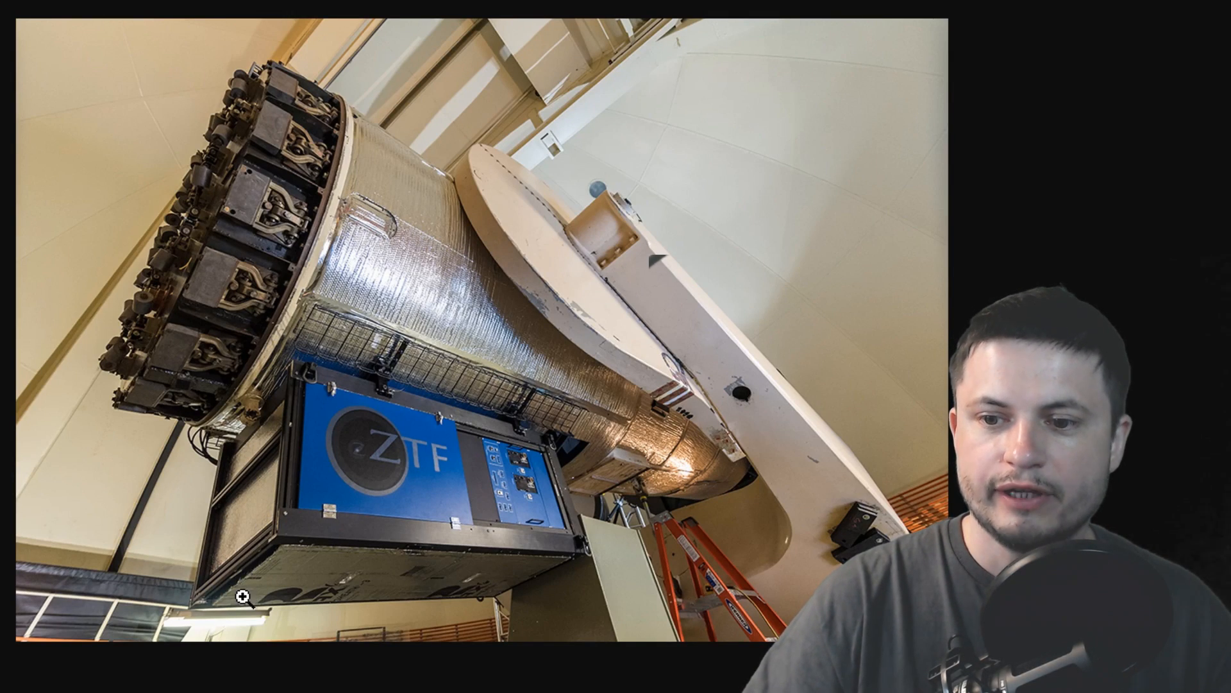
pyautogui.moveTo(557, 526)
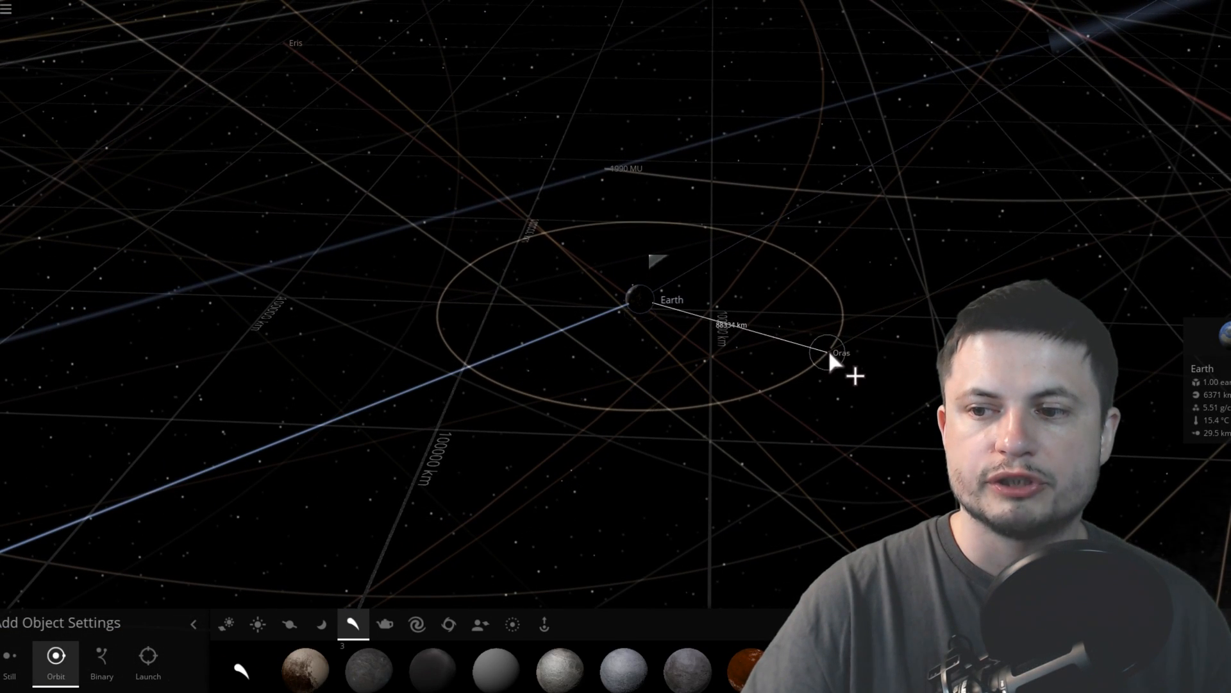
pyautogui.moveTo(837, 358); pyautogui.dragTo(880, 329)
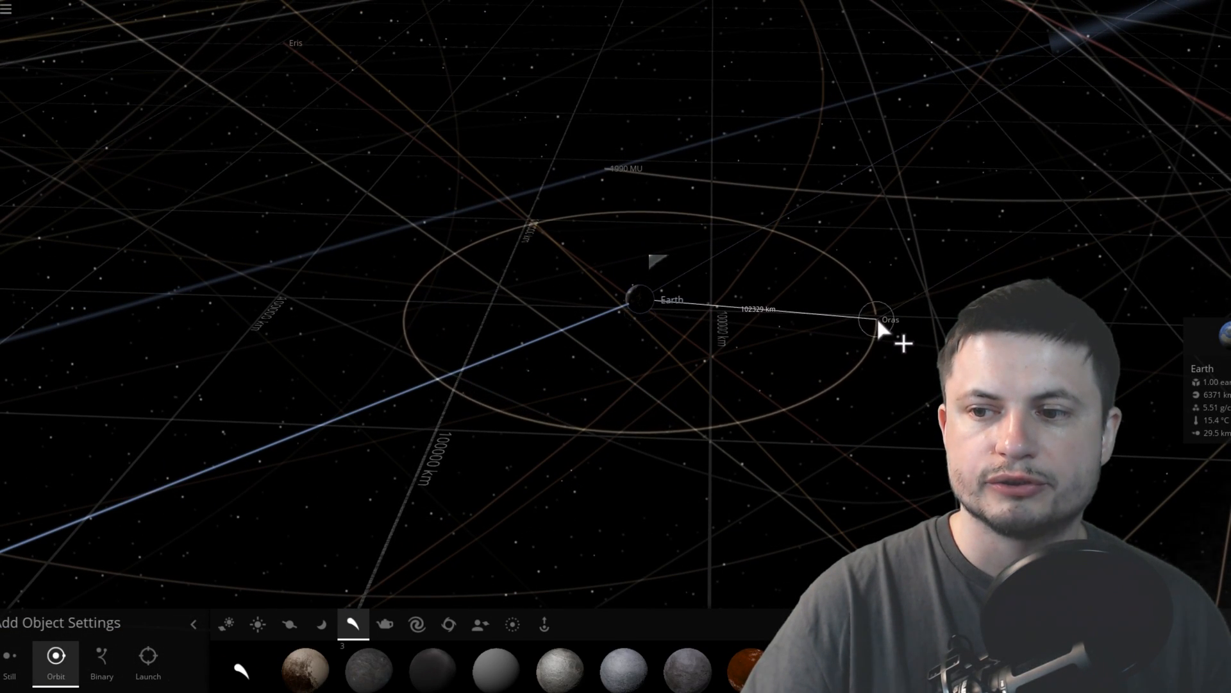
pyautogui.moveTo(880, 330); pyautogui.dragTo(903, 322)
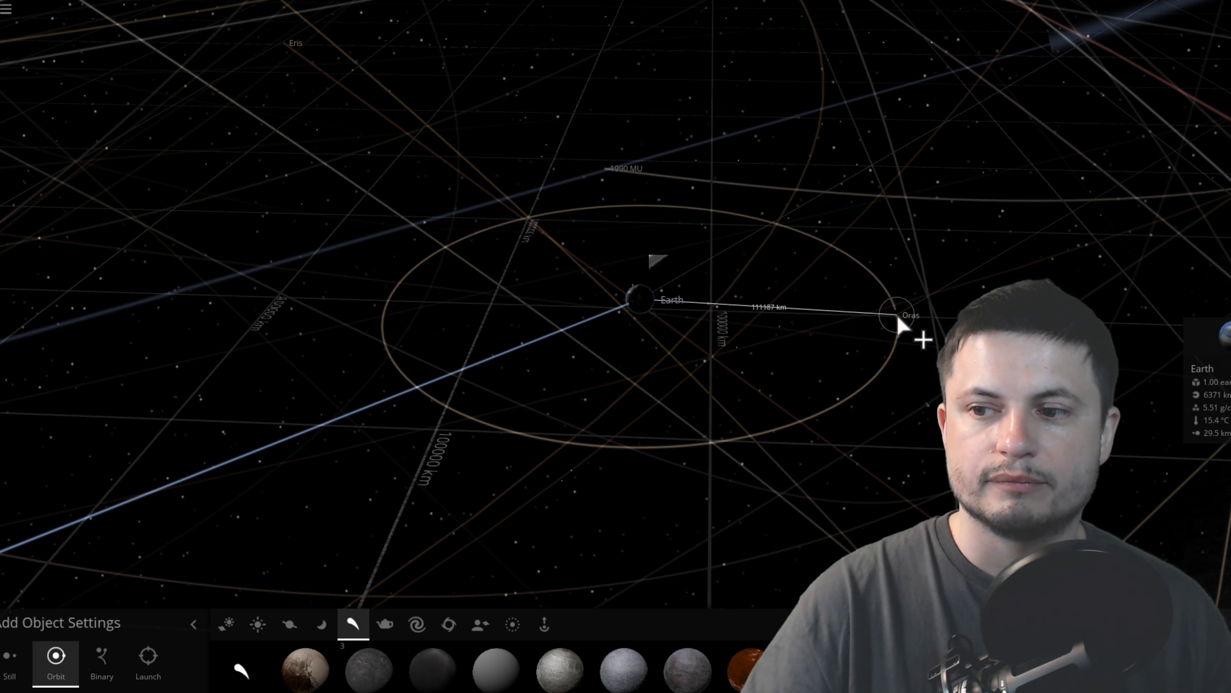